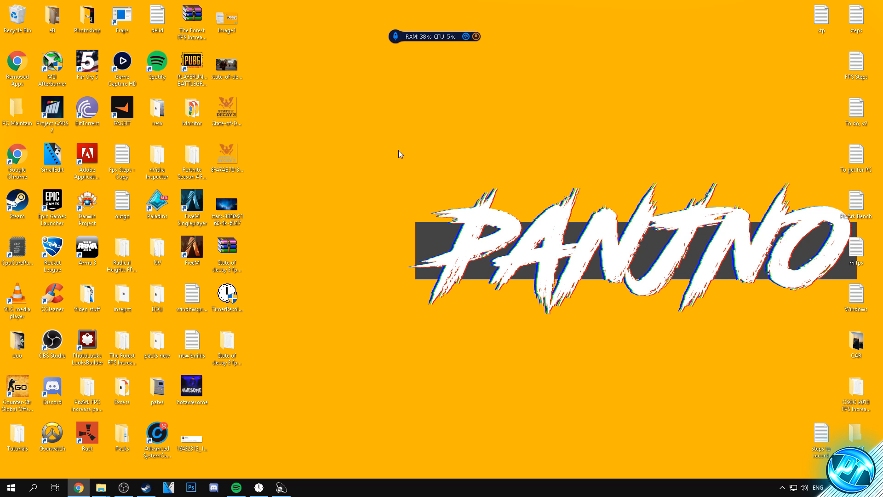
# - Open NVIDIA Control Panel from the desktop menu and visit the driver download page
pyautogui.rightClick(398, 153)
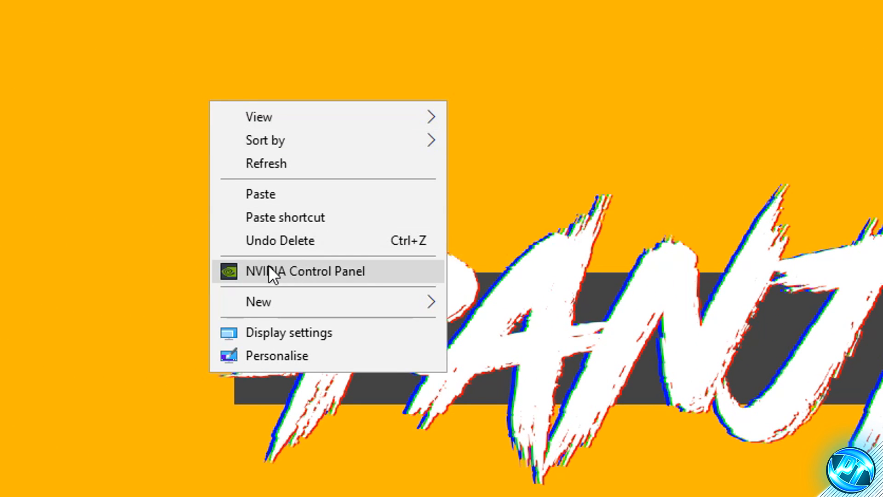
pyautogui.click(428, 310)
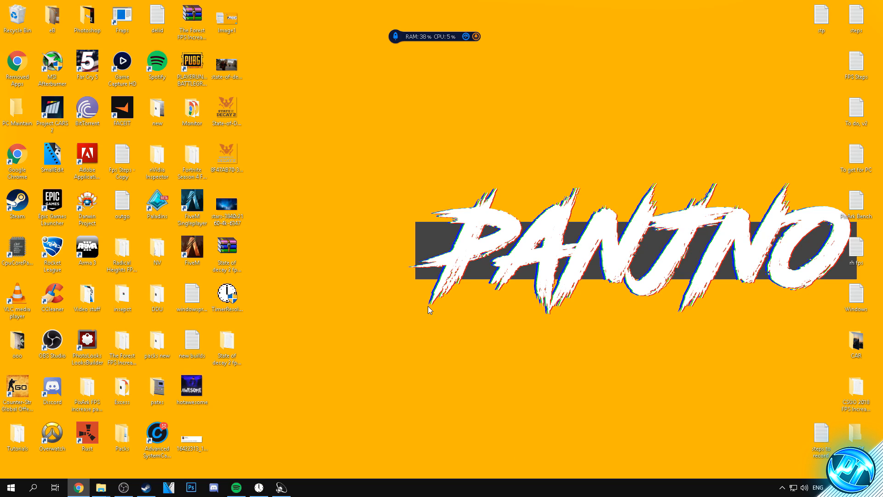
pyautogui.moveTo(427, 227)
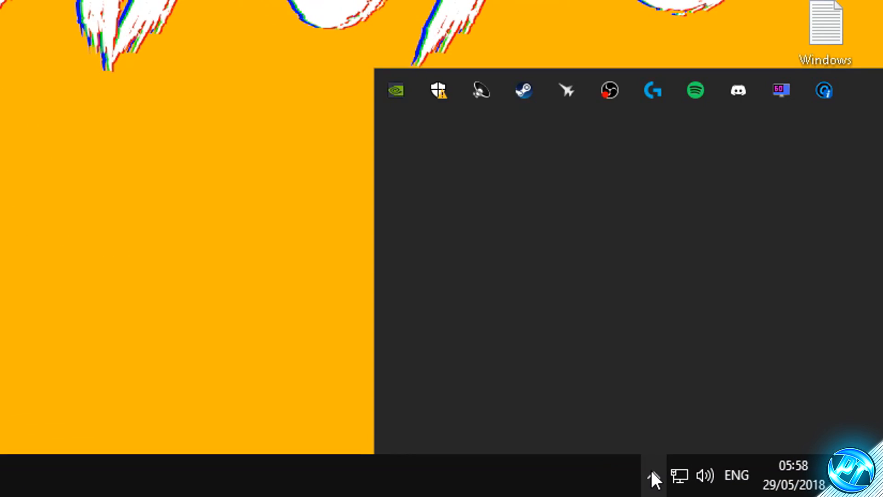
pyautogui.moveTo(395, 90)
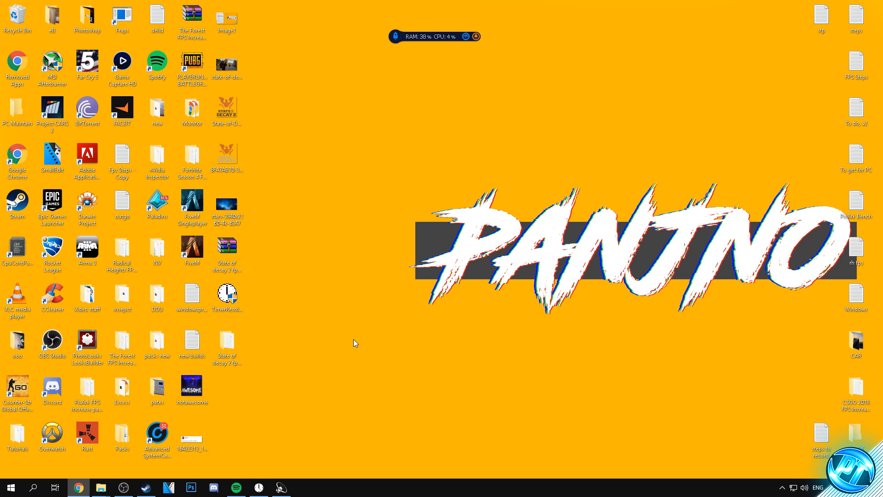
pyautogui.click(78, 487)
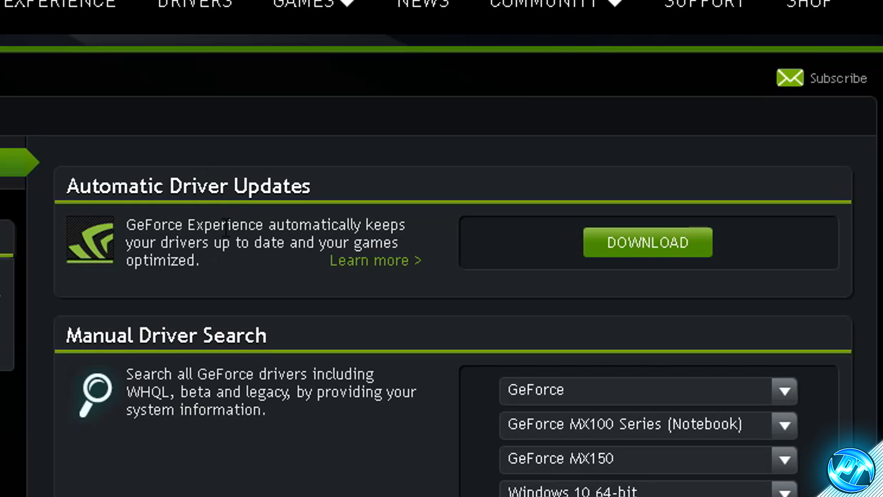
pyautogui.moveTo(473, 285)
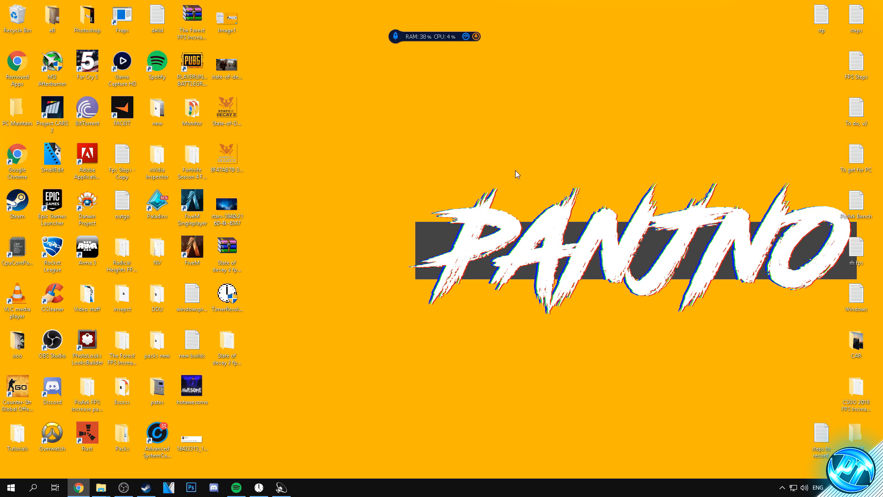
# - Reopen the Control Panel and set 'Use my preference emphasising' fully to Performance
pyautogui.rightClick(515, 174)
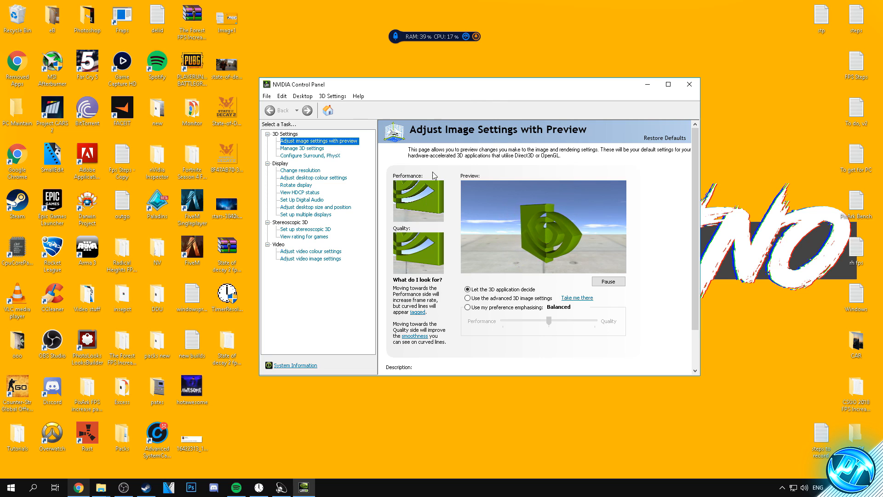
pyautogui.click(667, 84)
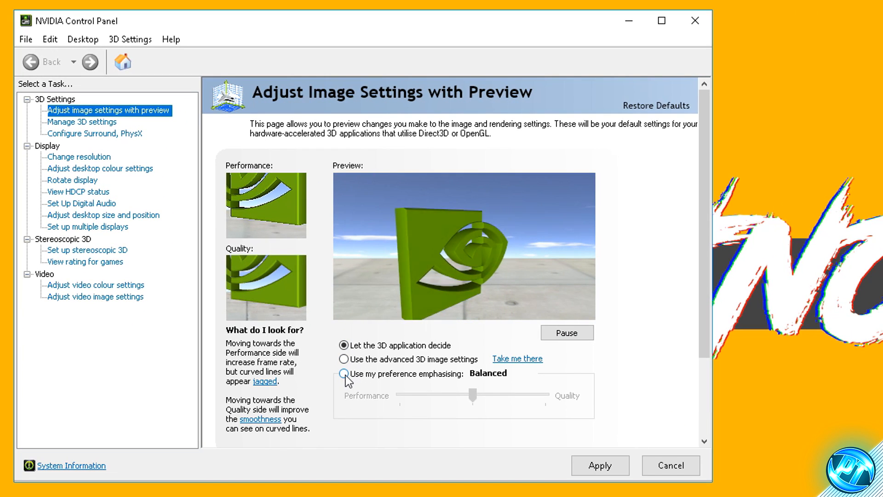
pyautogui.click(344, 373)
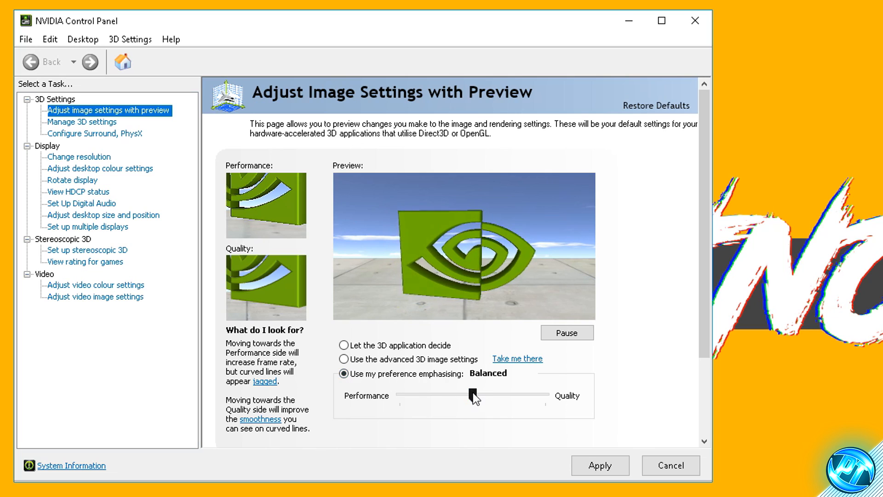
pyautogui.moveTo(472, 396); pyautogui.dragTo(399, 395)
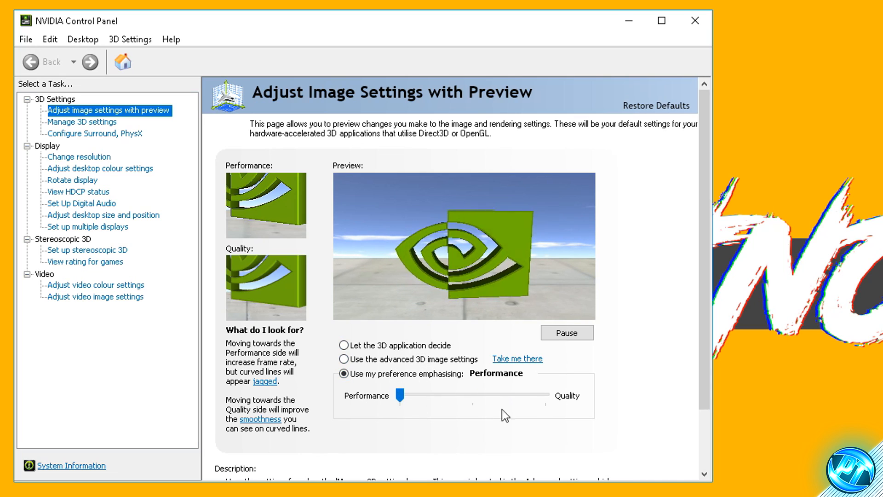
pyautogui.click(343, 359)
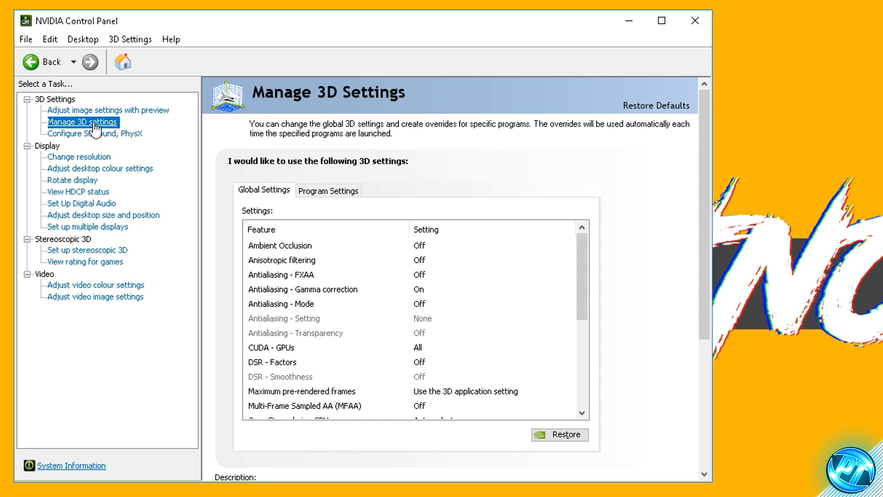
pyautogui.moveTo(275, 194)
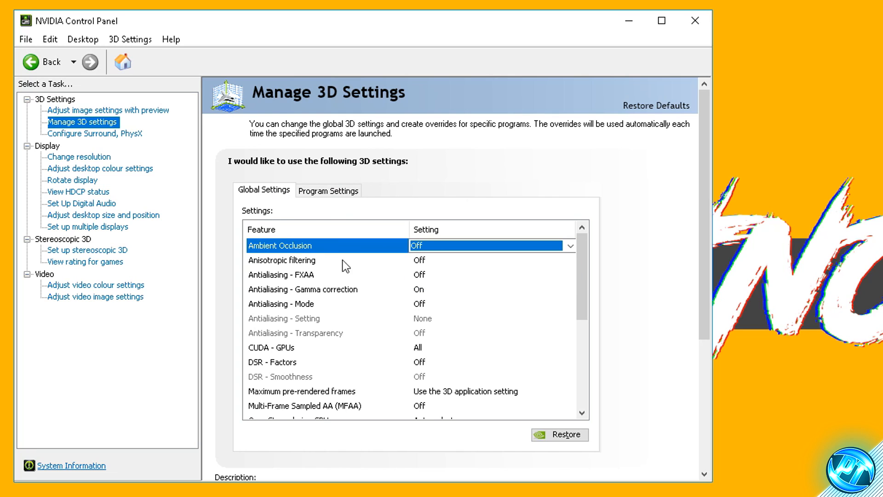
# - Keep Antialiasing - FXAA set to Off in Global Settings and scroll the feature list
pyautogui.click(282, 259)
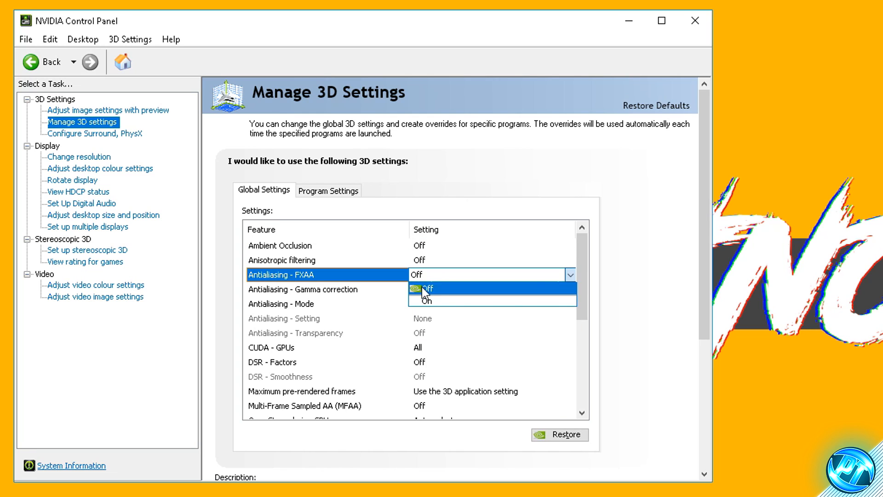
pyautogui.click(424, 288)
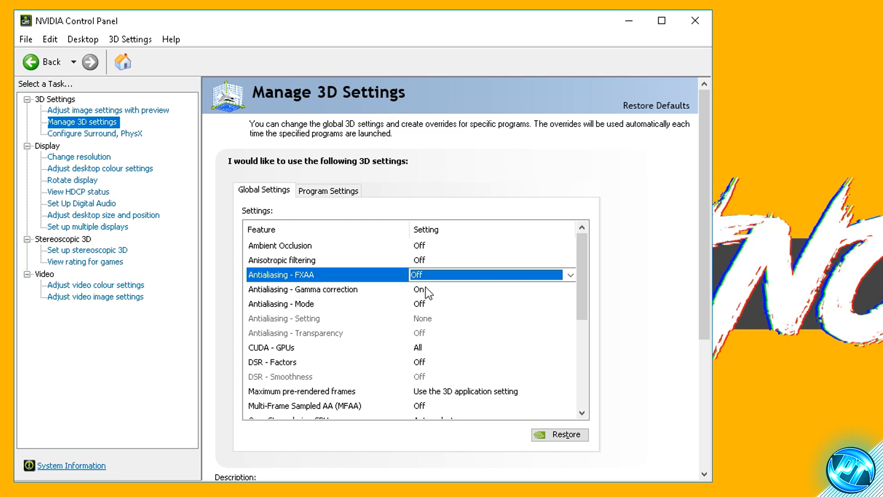
pyautogui.moveTo(426, 307)
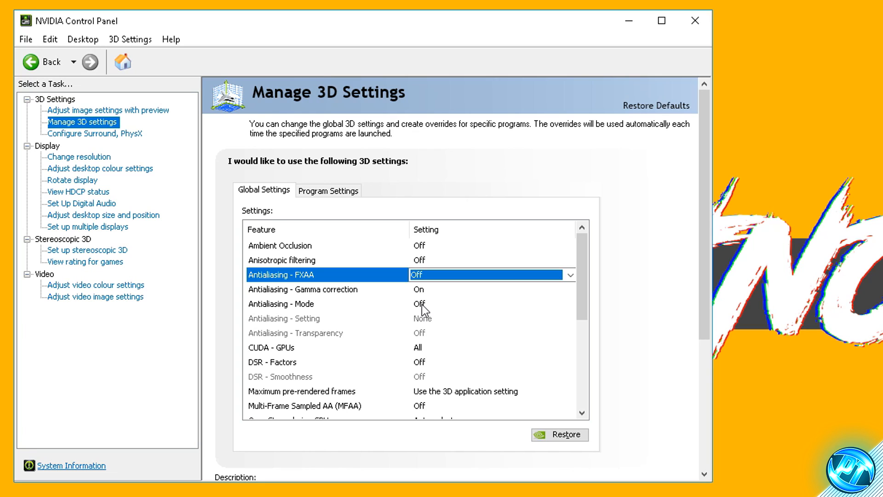
pyautogui.moveTo(419, 304)
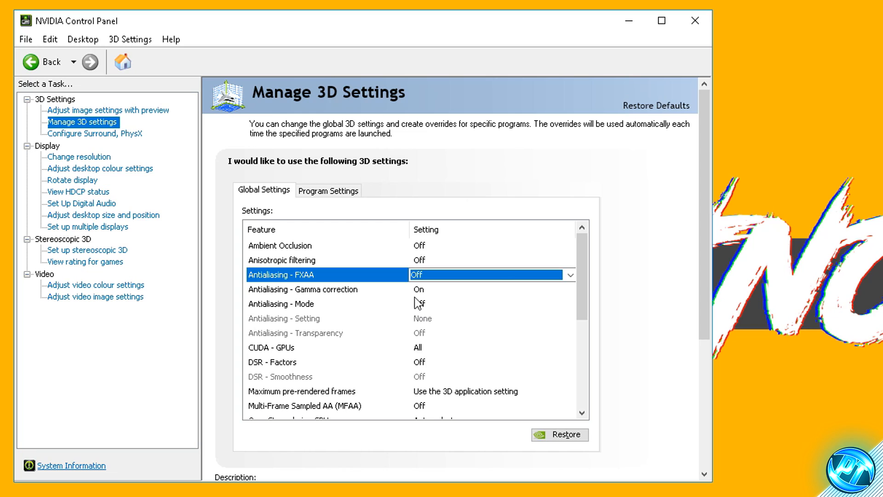
pyautogui.scroll(-3)
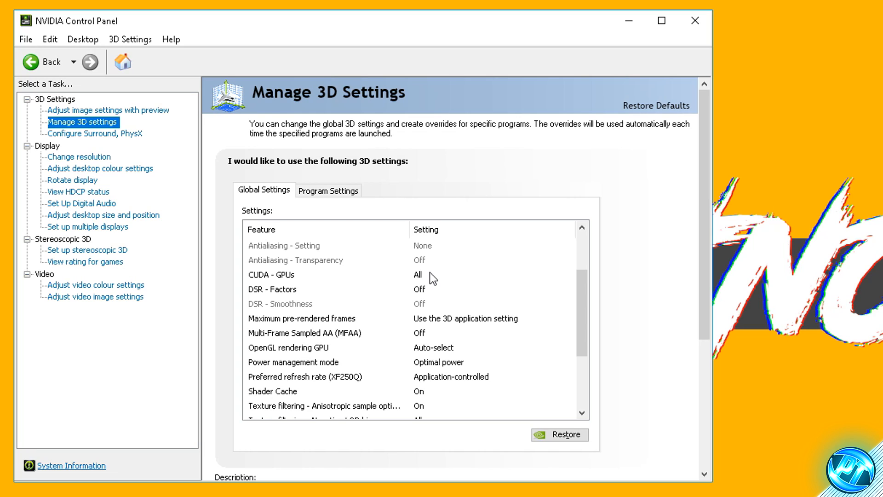
# - Dismiss the DSR - Factors dropdown with no multipliers ticked, leaving DSR Off
pyautogui.click(271, 276)
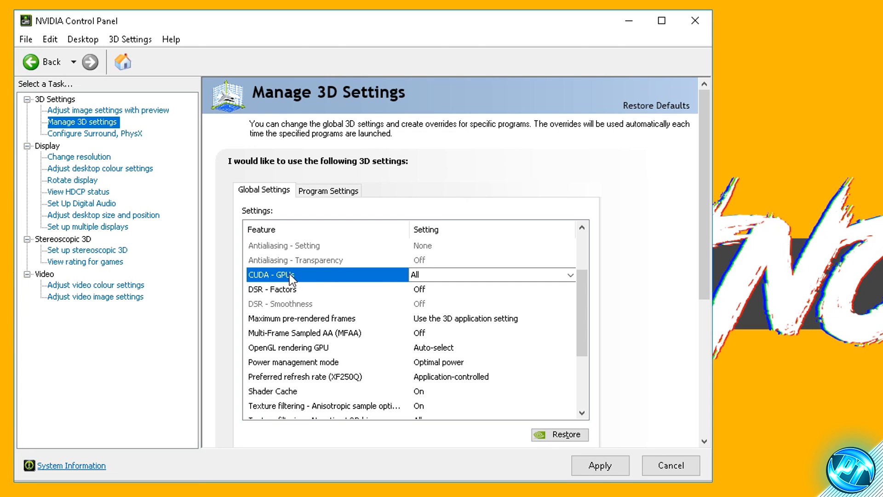
pyautogui.click(570, 275)
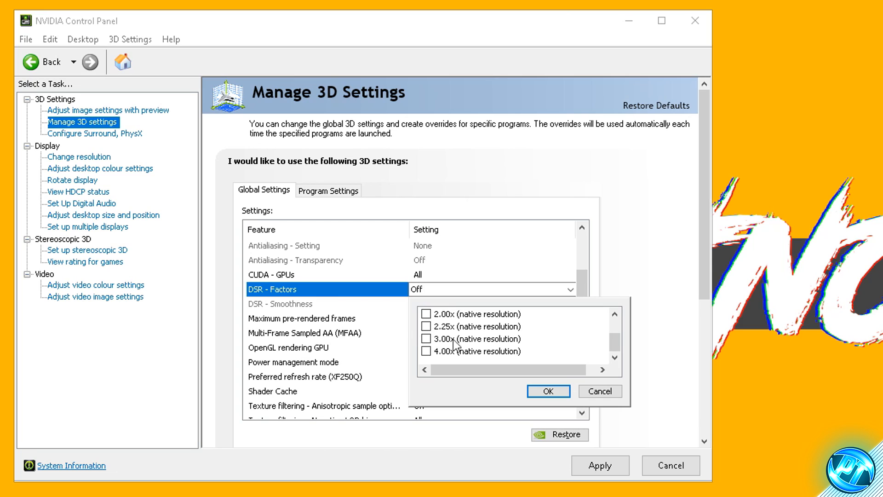
pyautogui.click(548, 391)
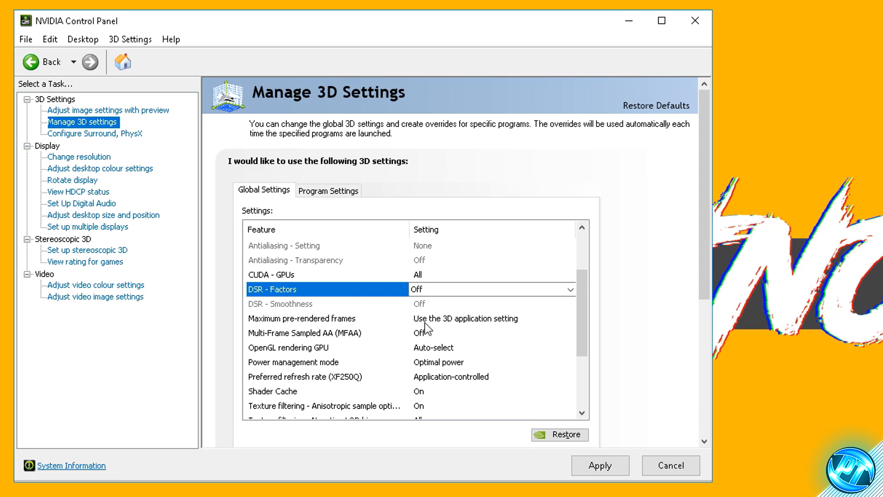
pyautogui.moveTo(309, 323)
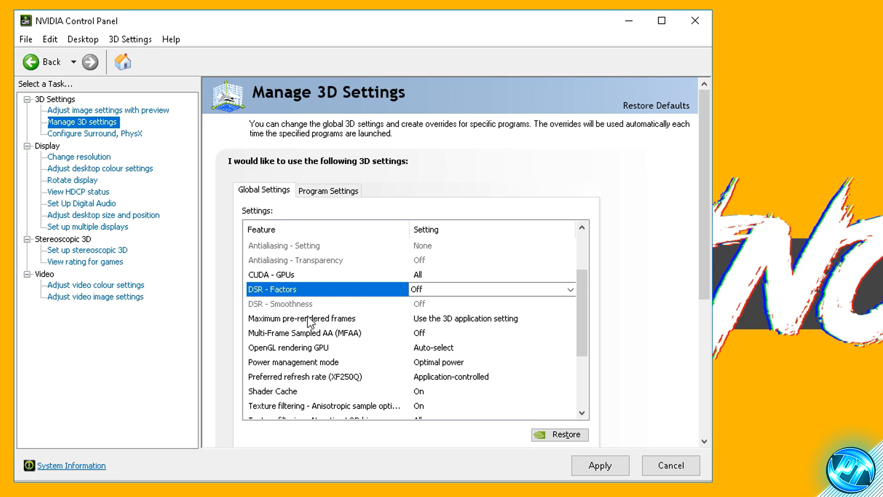
# - Set Maximum pre-rendered frames to 1 in Global Settings
pyautogui.click(569, 318)
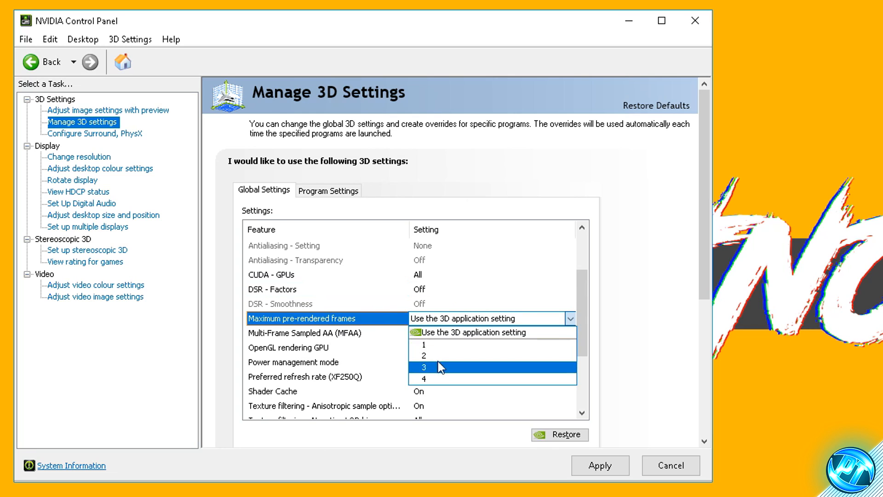
pyautogui.moveTo(431, 346)
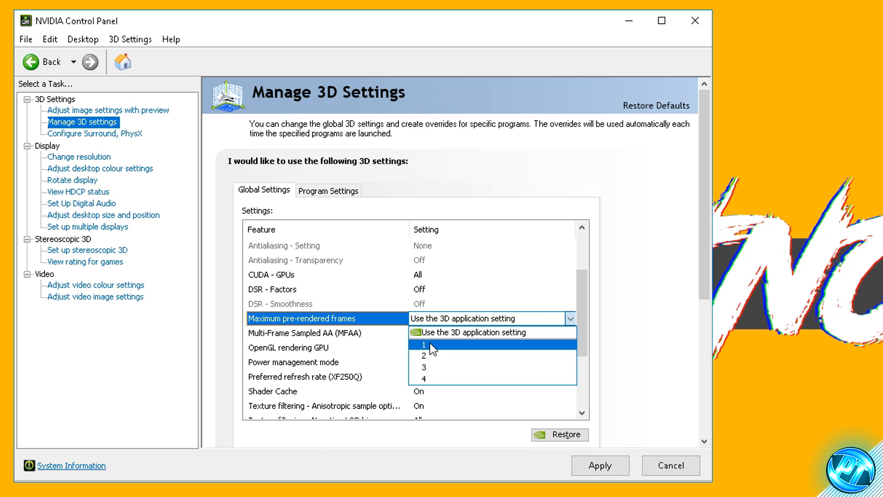
pyautogui.moveTo(444, 356)
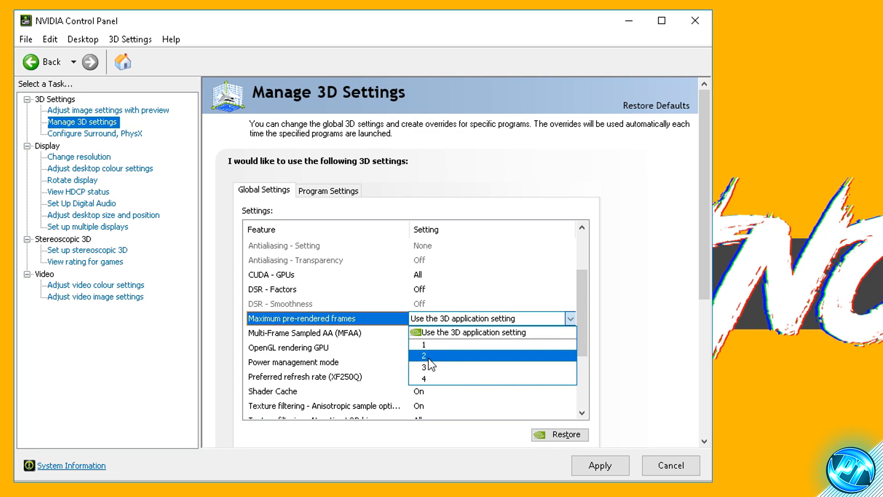
pyautogui.moveTo(429, 367)
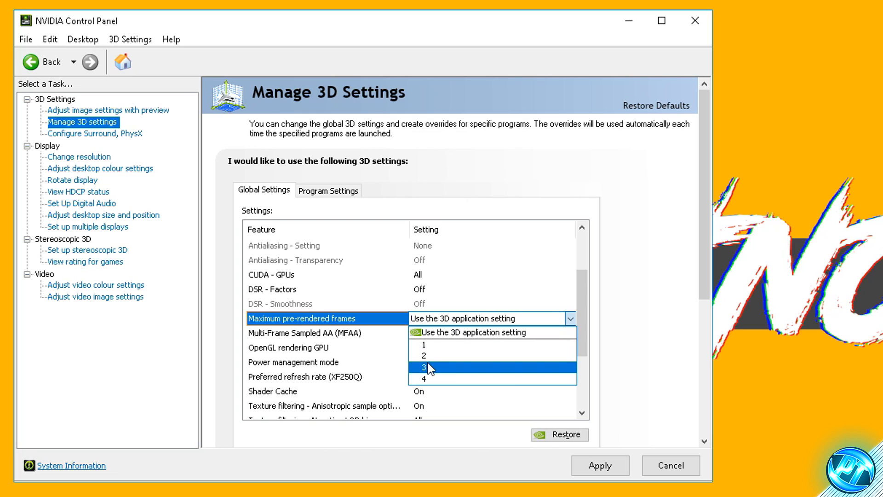
pyautogui.moveTo(432, 346)
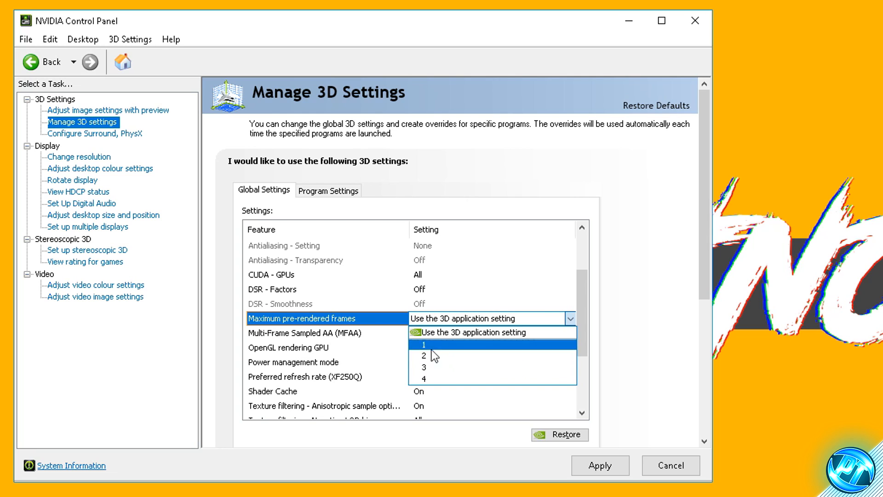
pyautogui.click(423, 344)
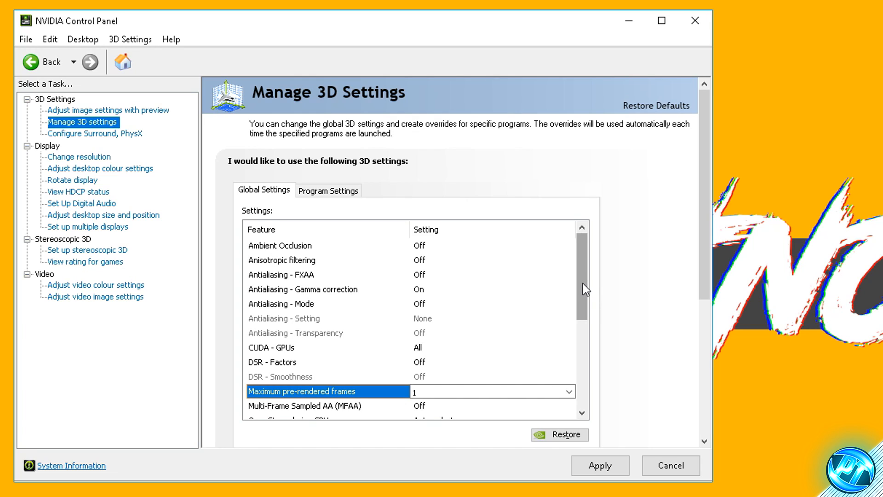
pyautogui.moveTo(552, 329)
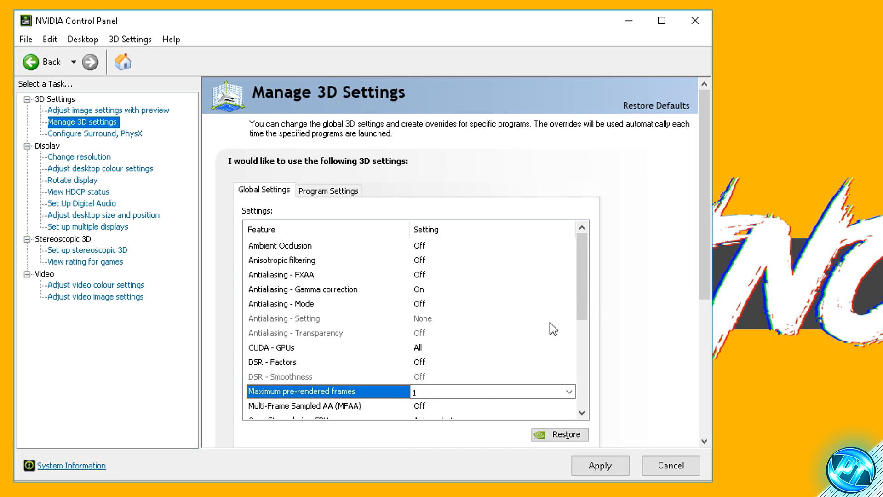
# - Leave MFAA Off and OpenGL rendering GPU on Auto-select
pyautogui.scroll(-3)
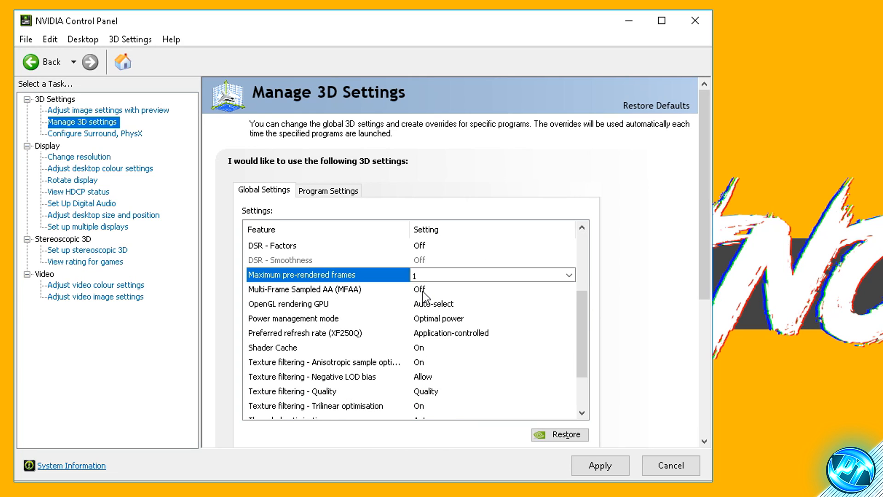
pyautogui.click(327, 288)
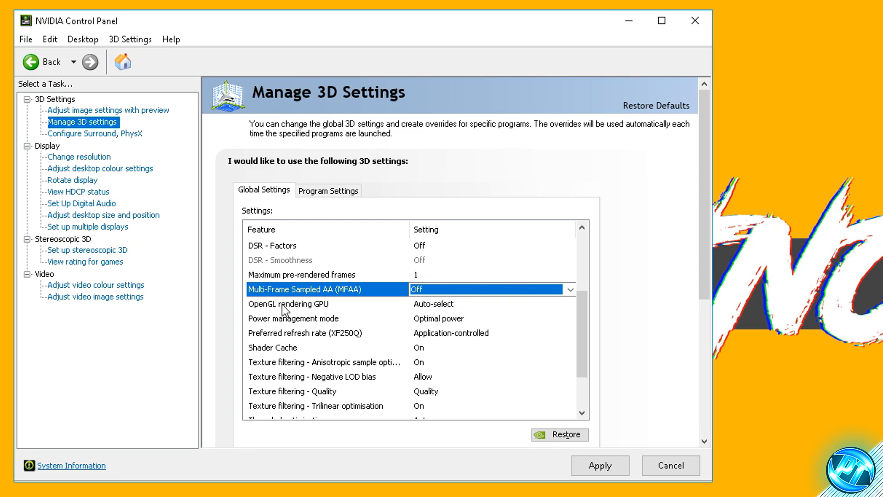
pyautogui.click(570, 303)
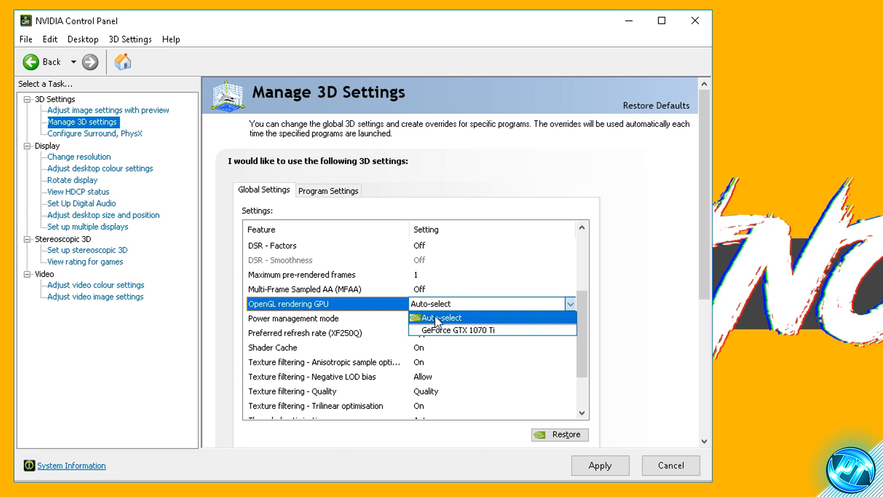
pyautogui.click(435, 317)
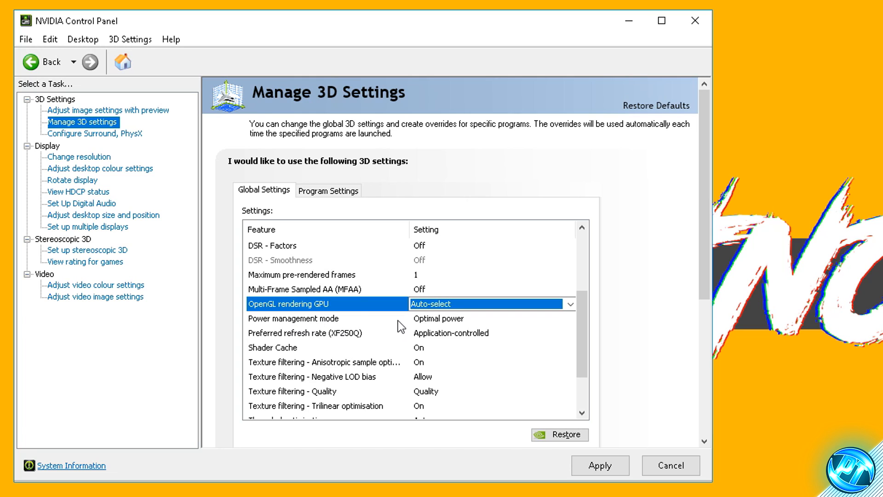
# - Set power management to maximum performance, refresh Highest available, texture filtering High performance, threaded optimisation On
pyautogui.click(293, 319)
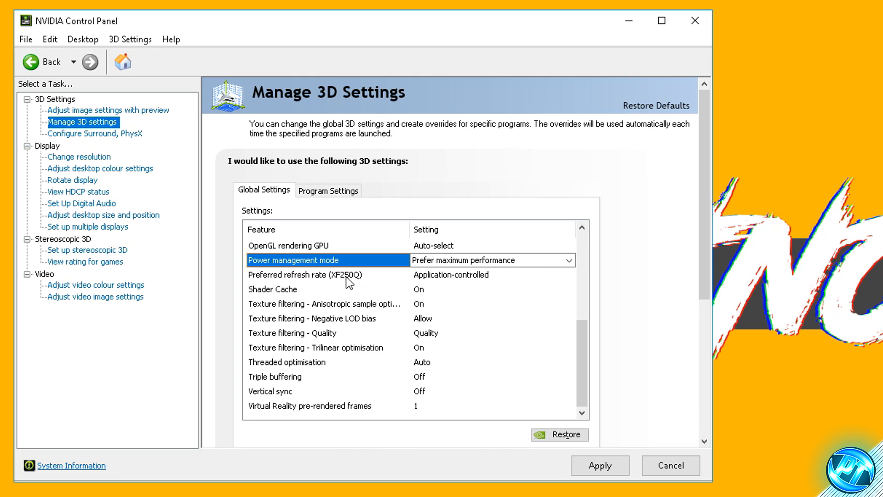
pyautogui.click(451, 275)
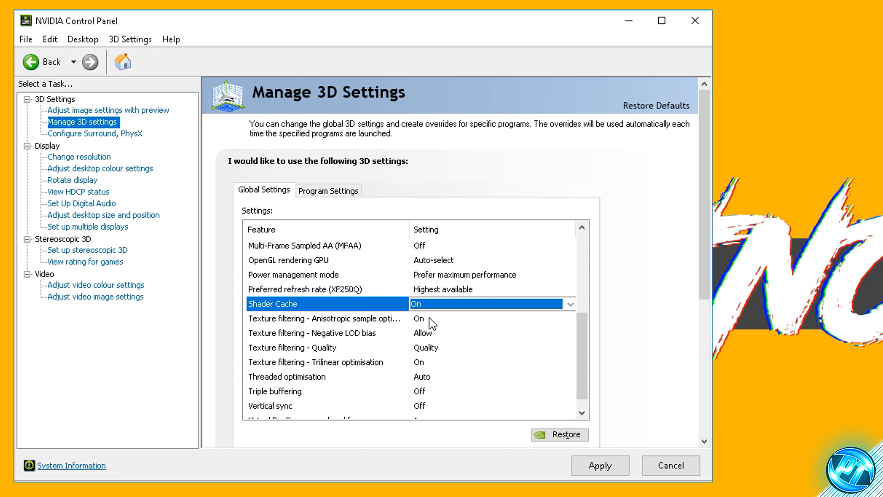
pyautogui.moveTo(377, 327)
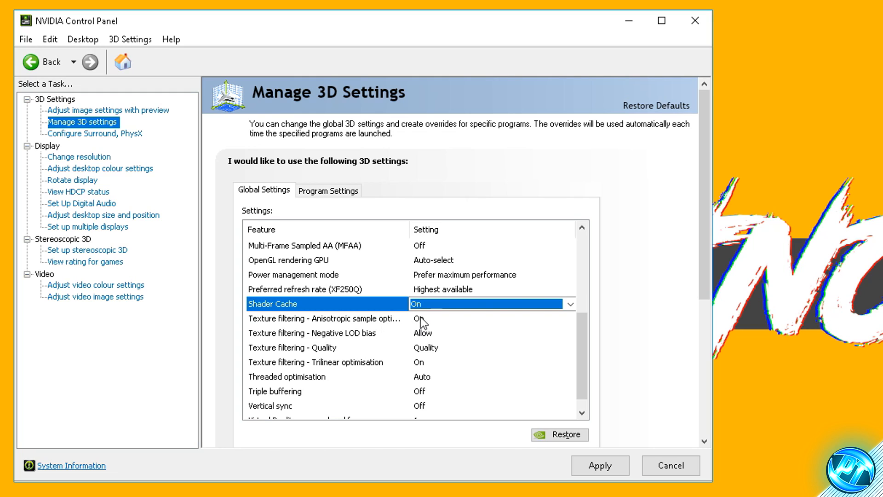
pyautogui.moveTo(347, 341)
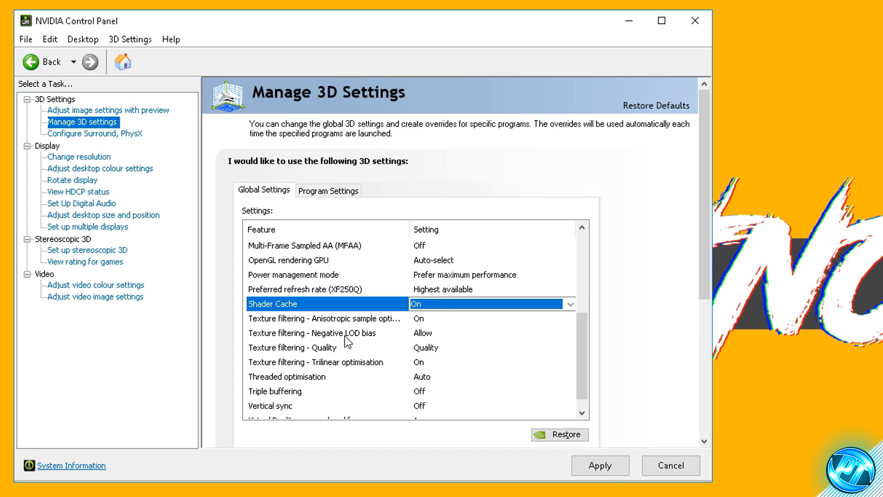
pyautogui.moveTo(434, 341)
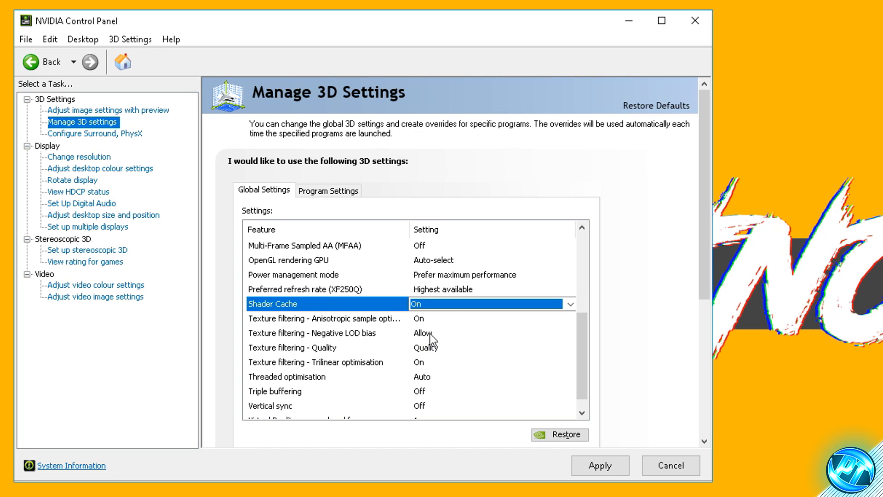
pyautogui.click(570, 348)
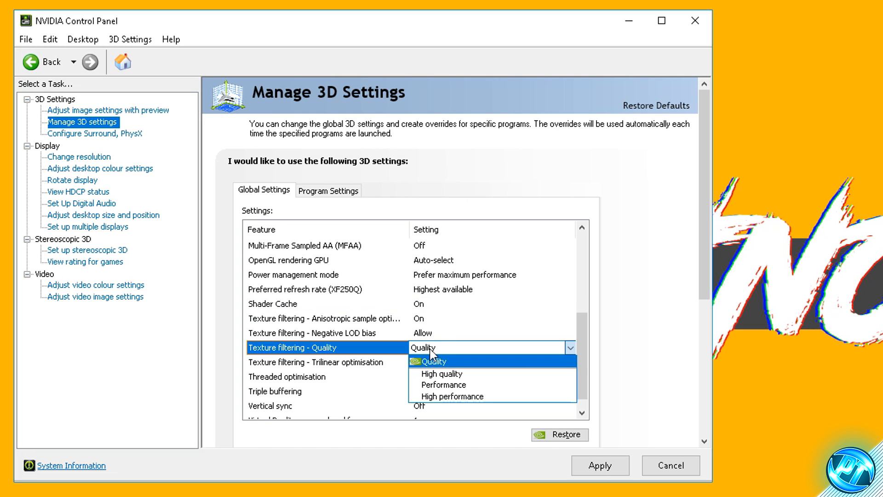
pyautogui.click(452, 396)
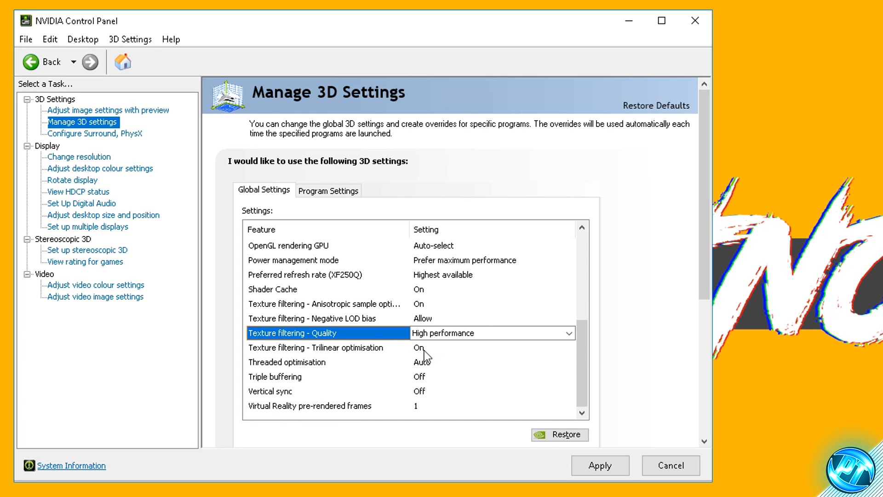
pyautogui.moveTo(424, 363)
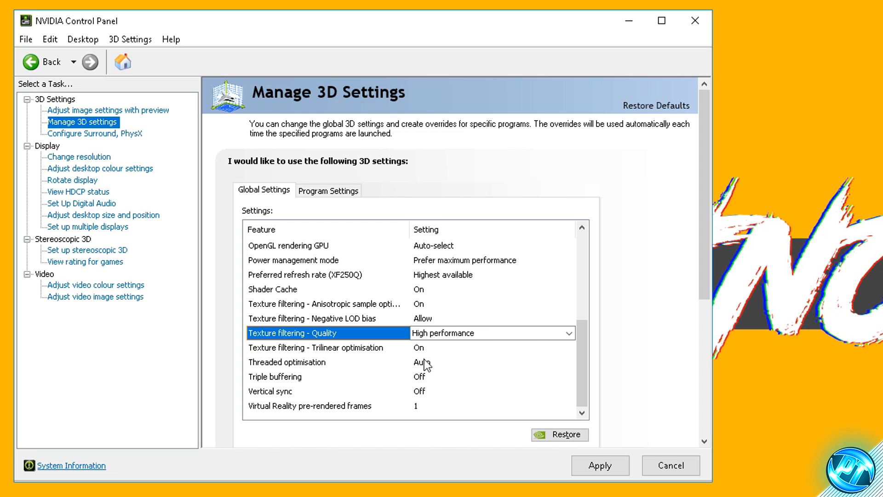
pyautogui.click(570, 362)
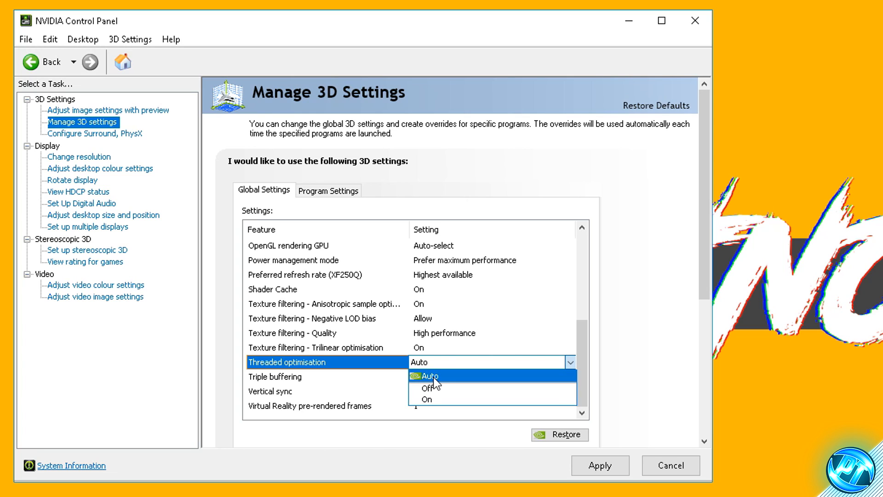
pyautogui.moveTo(426, 398)
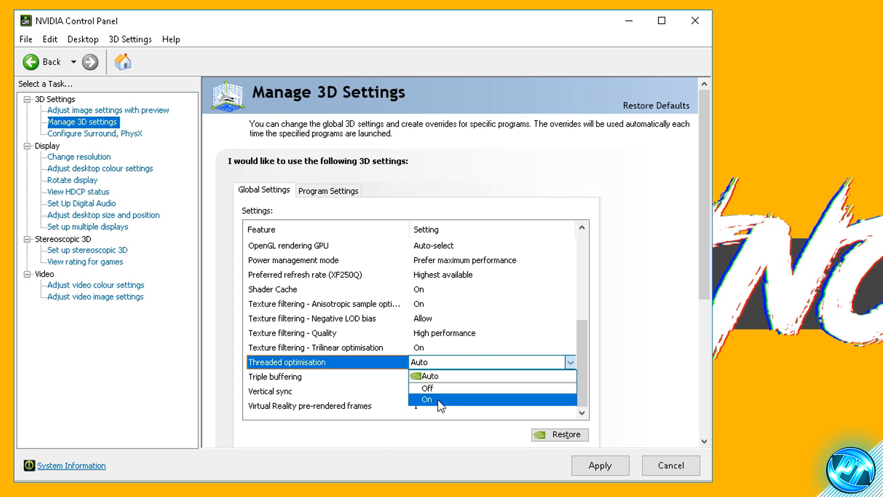
pyautogui.click(426, 399)
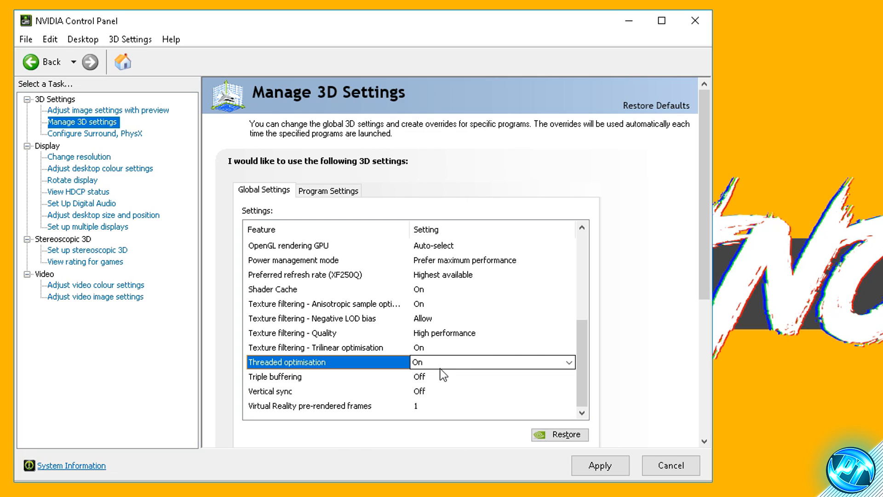
pyautogui.moveTo(442, 365)
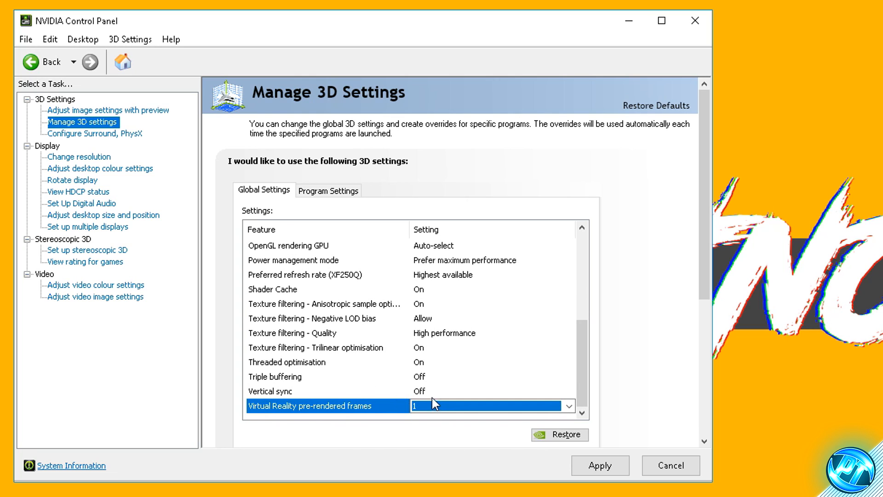
pyautogui.moveTo(417, 394)
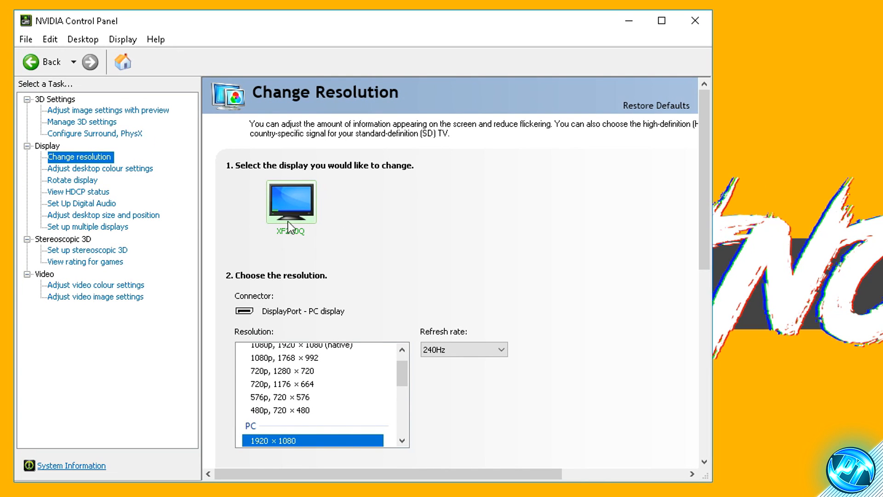
pyautogui.moveTo(282, 204)
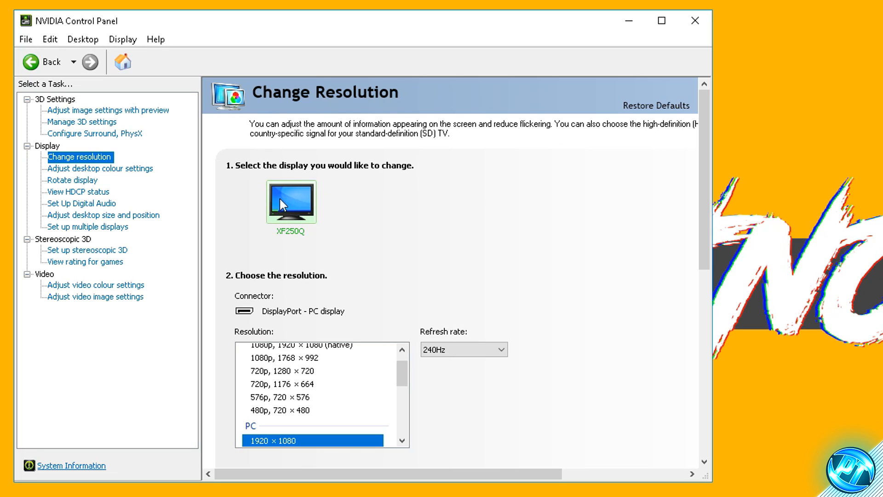
# - Show the XF250Q Change Resolution page, keeping 1920 × 1080 at 240Hz
pyautogui.scroll(-3)
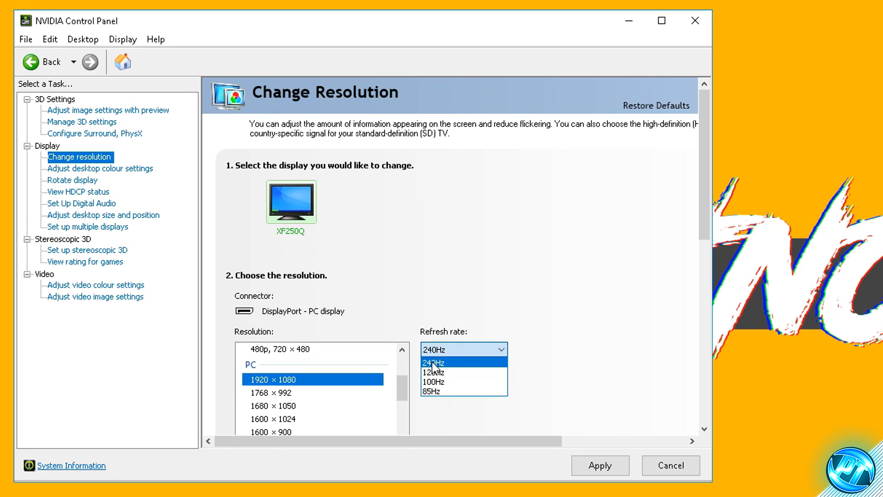
pyautogui.click(432, 362)
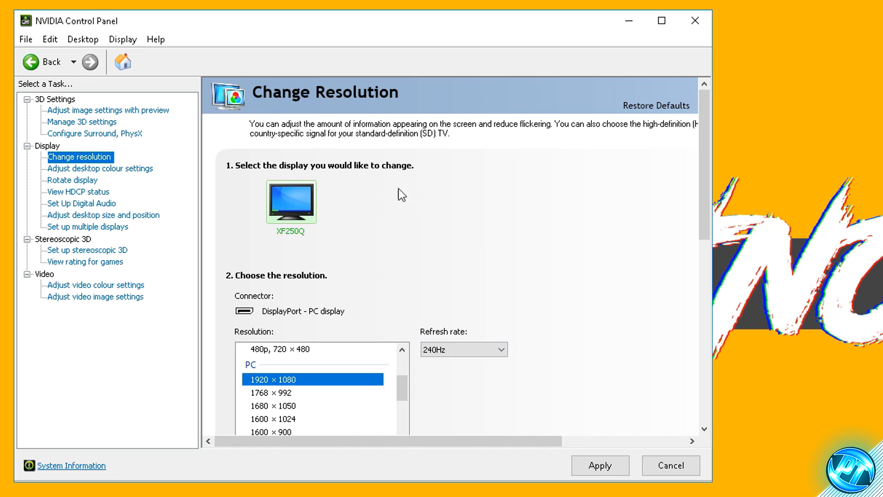
pyautogui.moveTo(477, 339)
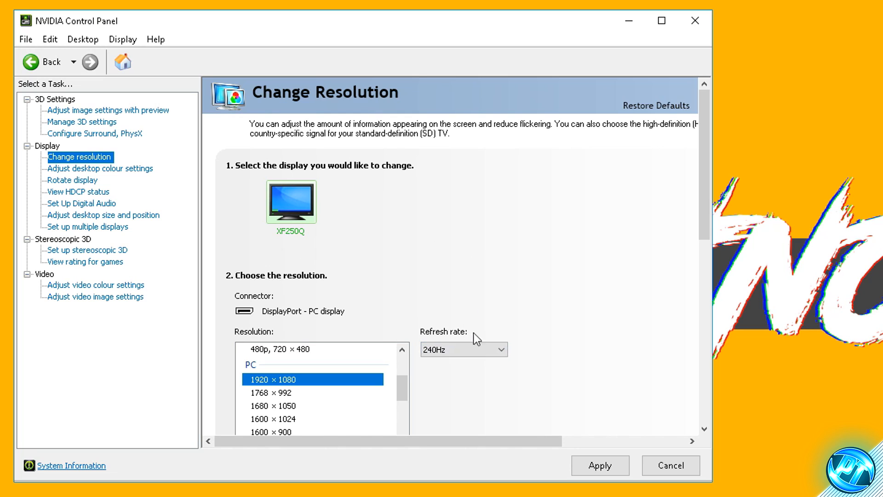
pyautogui.moveTo(494, 331)
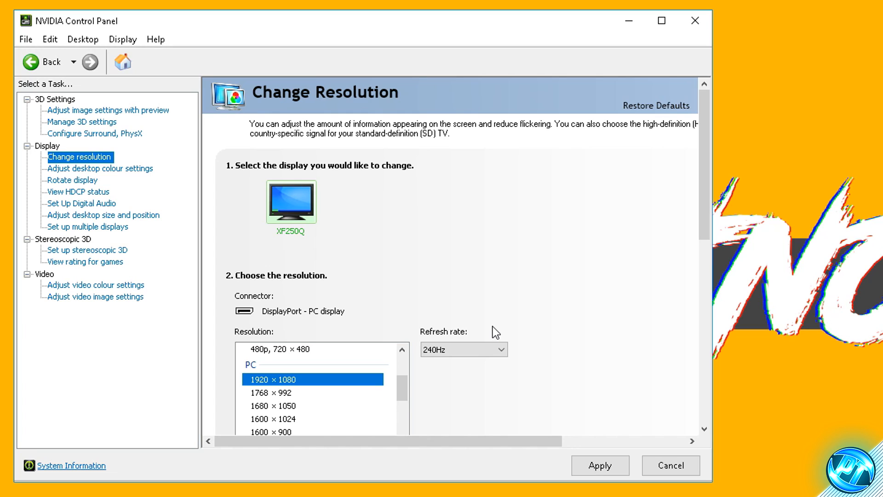
pyautogui.moveTo(513, 286)
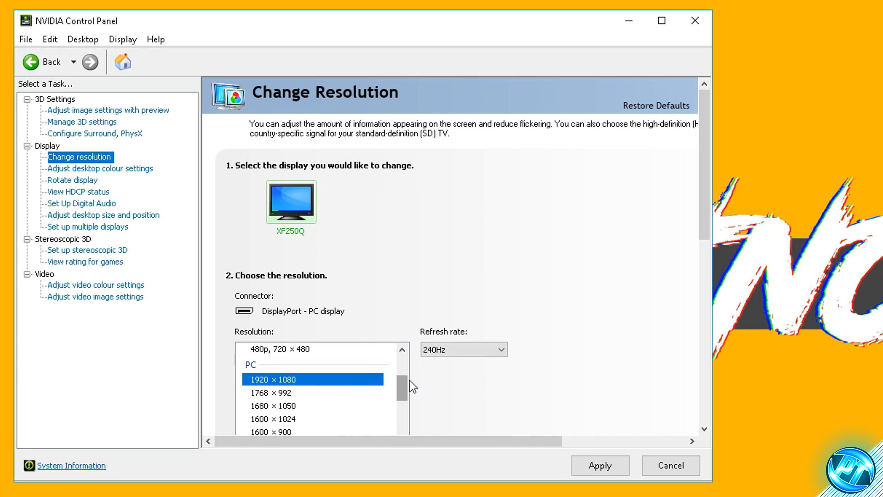
pyautogui.click(600, 465)
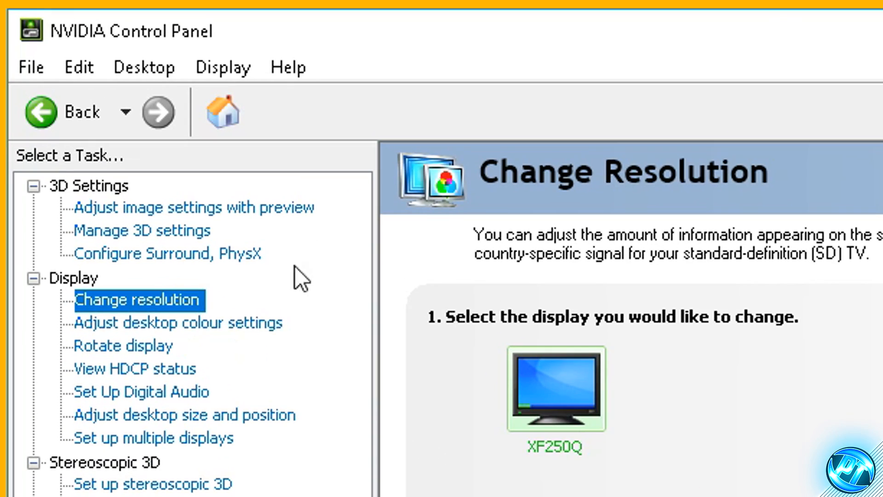
# - Switch desktop colour control to Use NVIDIA settings and apply it
pyautogui.click(179, 322)
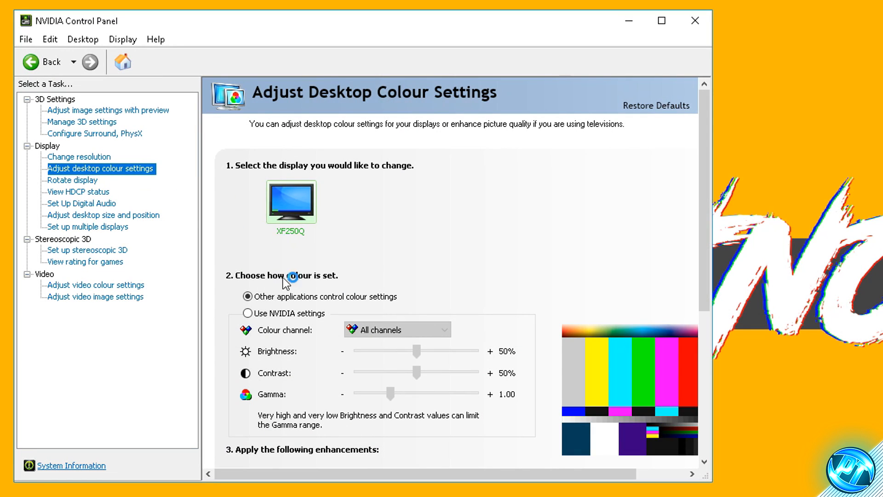
pyautogui.click(247, 313)
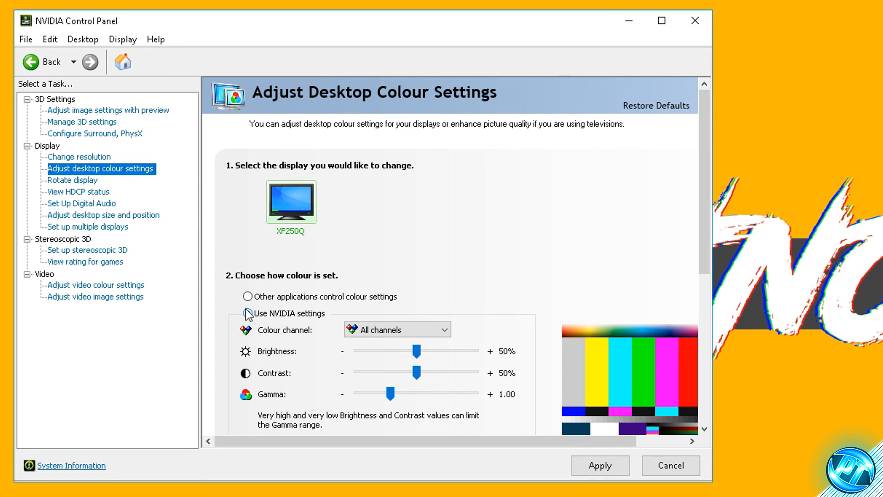
pyautogui.click(248, 313)
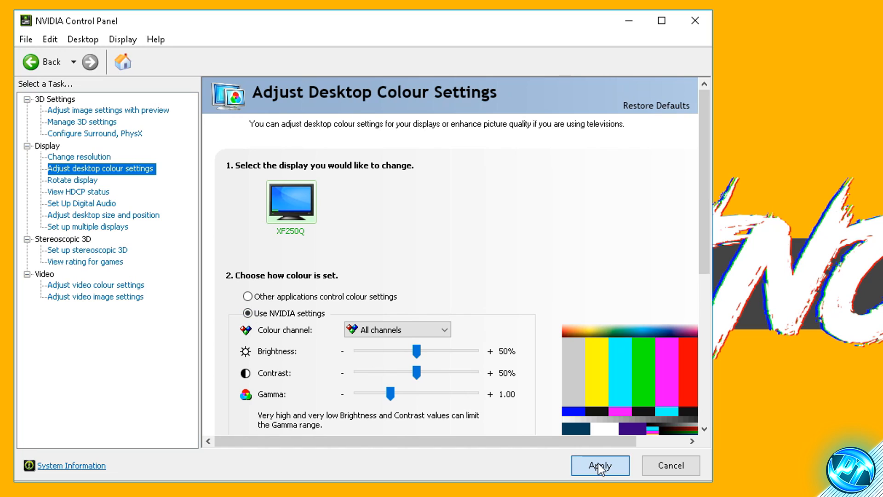
# - Drag Digital vibrance up to 80% and apply it
pyautogui.scroll(-3)
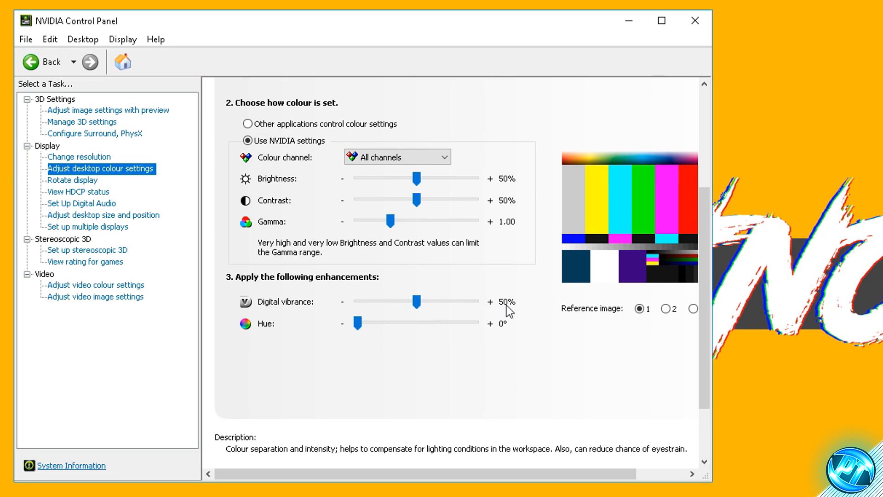
pyautogui.moveTo(400, 279)
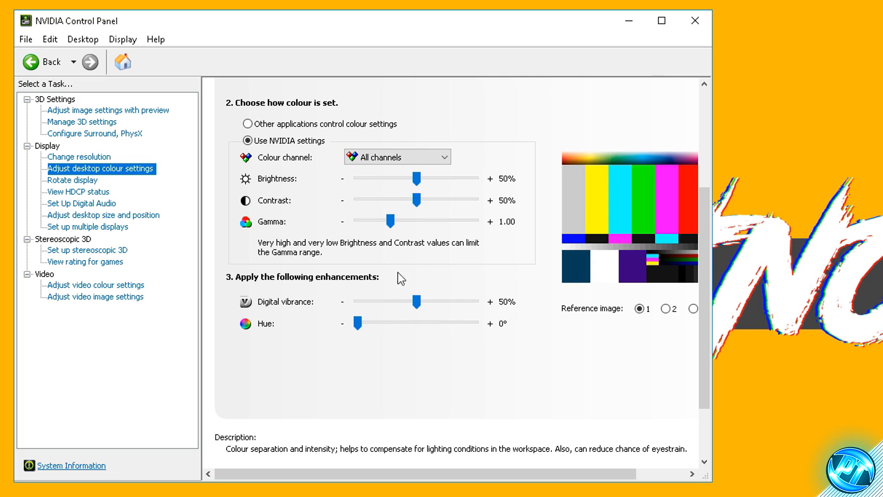
pyautogui.moveTo(417, 301); pyautogui.dragTo(392, 301)
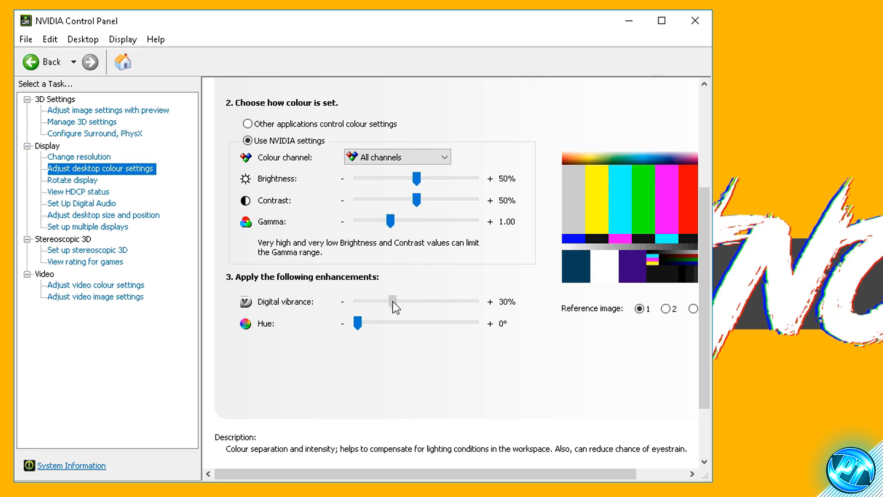
pyautogui.moveTo(391, 301); pyautogui.dragTo(433, 301)
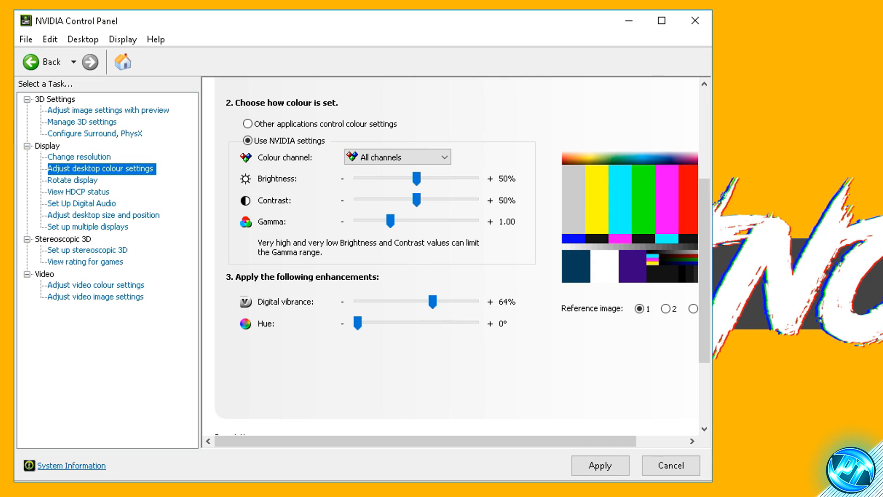
pyautogui.moveTo(429, 314)
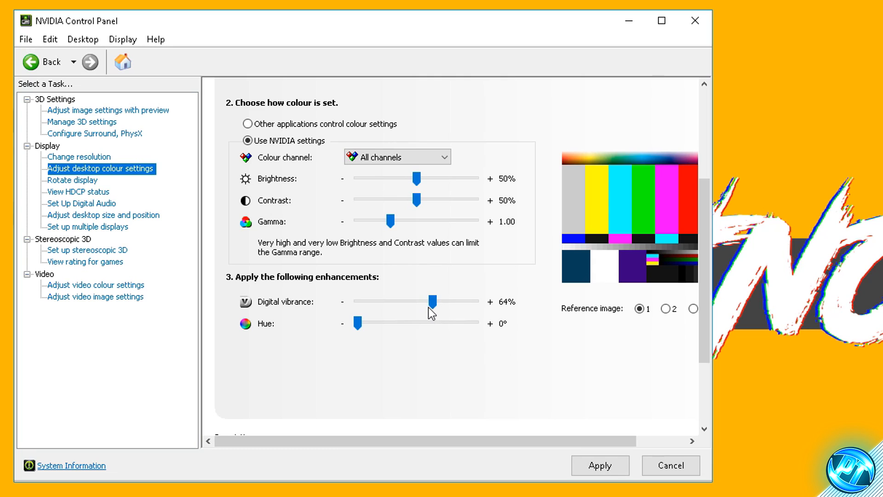
pyautogui.moveTo(431, 301); pyautogui.dragTo(451, 301)
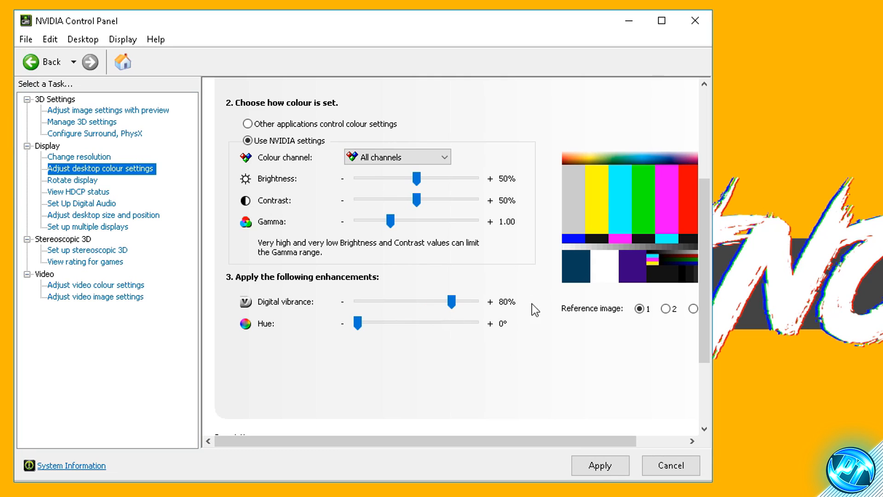
pyautogui.moveTo(508, 304)
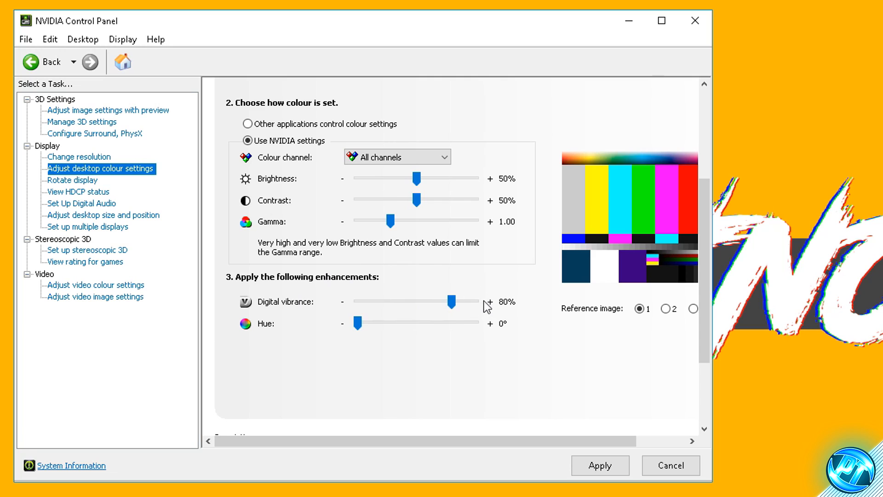
pyautogui.moveTo(429, 309)
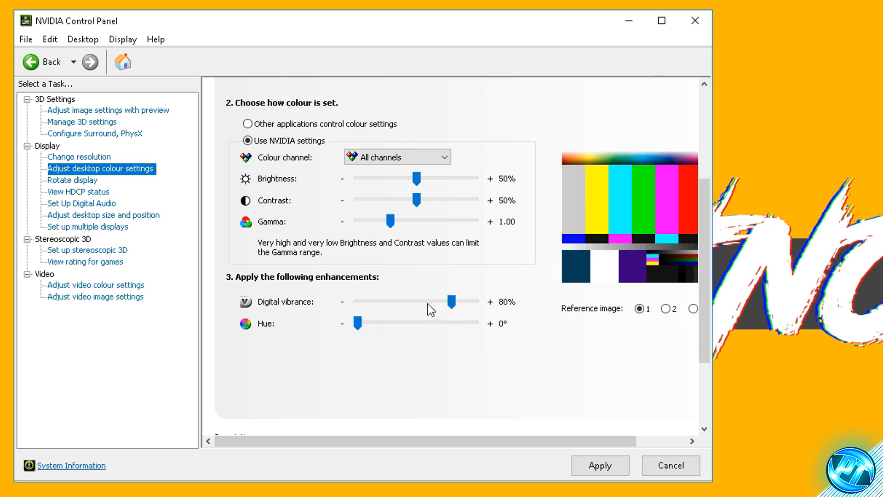
pyautogui.click(600, 465)
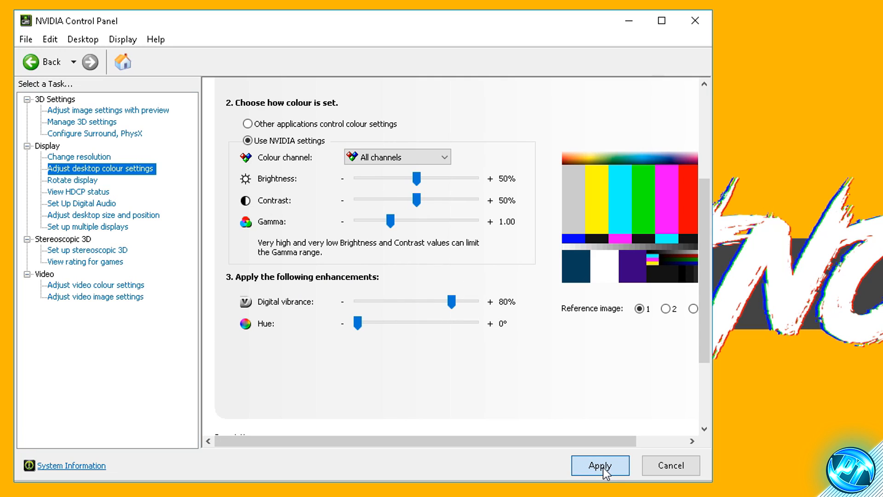
pyautogui.click(599, 465)
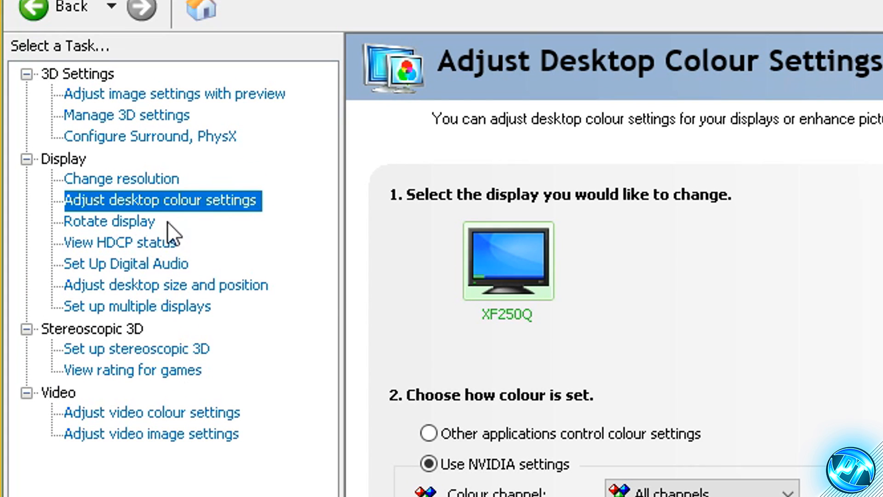
pyautogui.moveTo(228, 349)
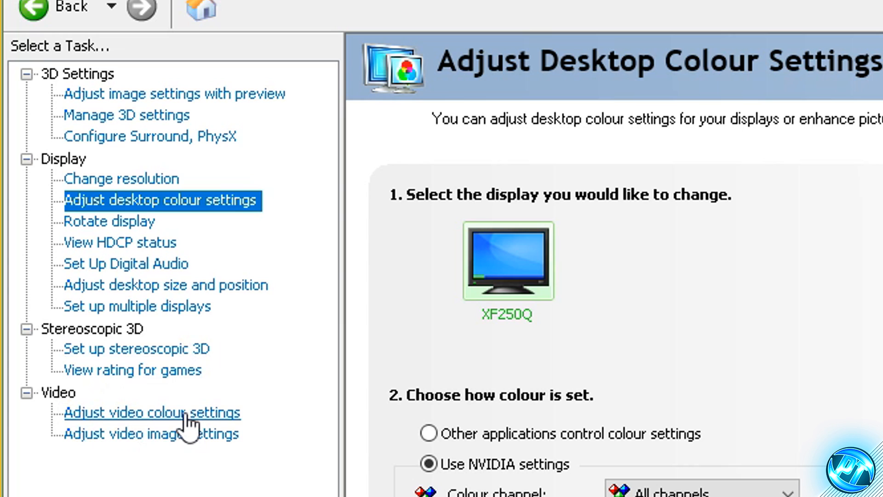
# - Choose With the NVIDIA settings, set Advanced dynamic range to Full (0-255), and apply
pyautogui.click(152, 412)
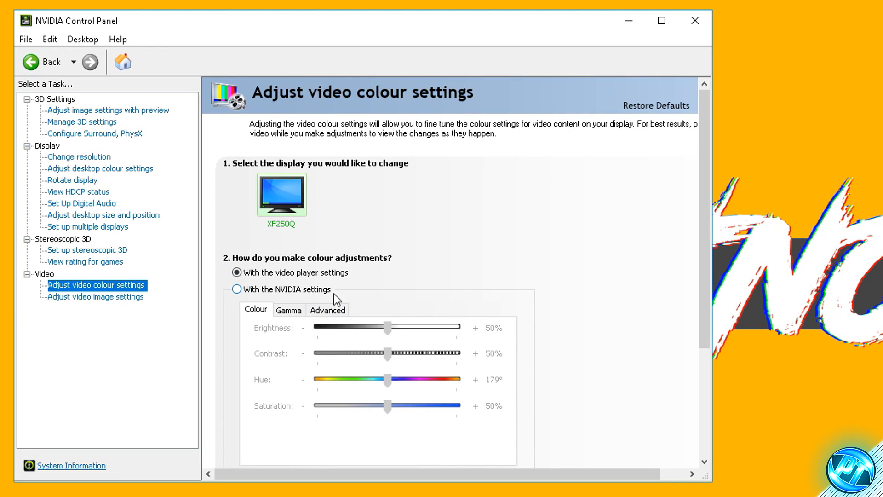
pyautogui.click(236, 288)
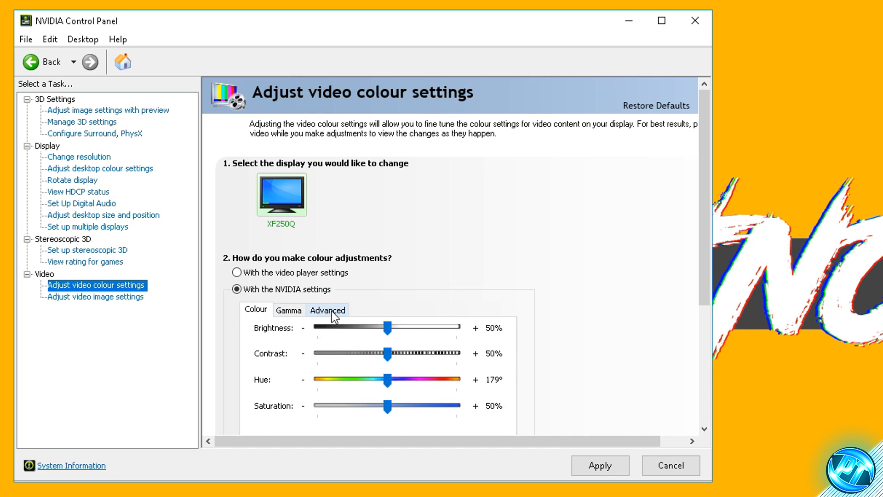
pyautogui.click(327, 310)
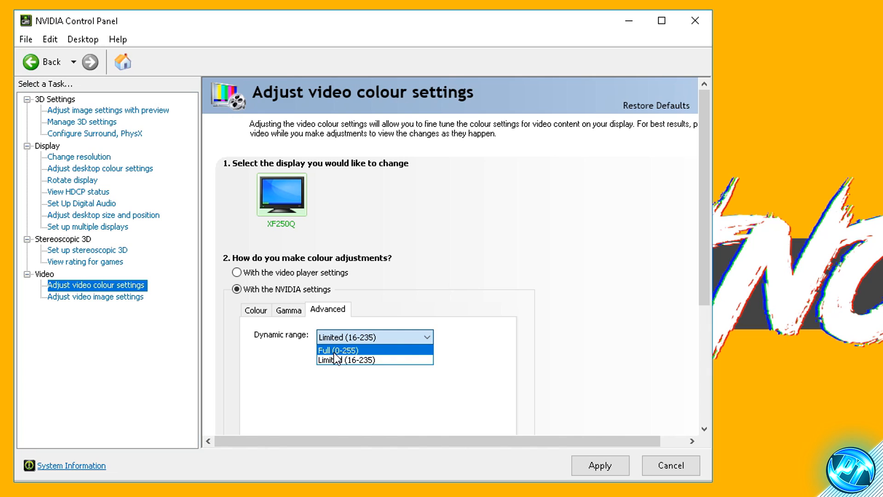
pyautogui.click(338, 350)
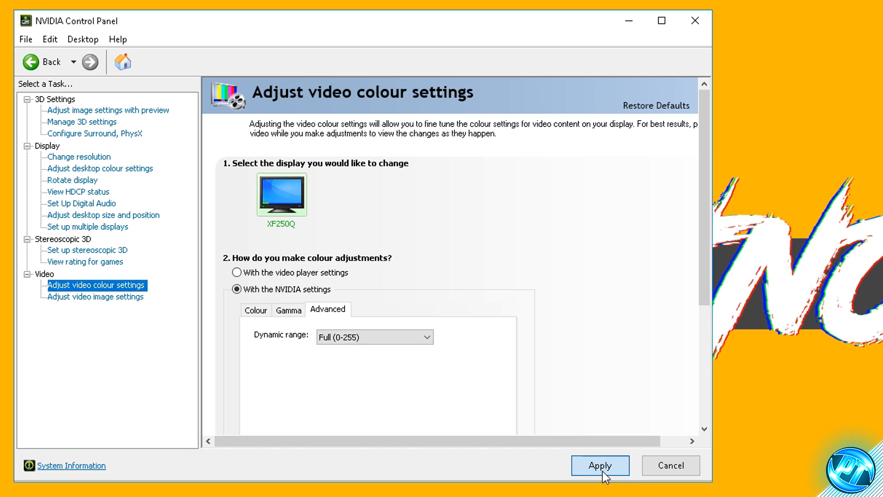
pyautogui.click(599, 465)
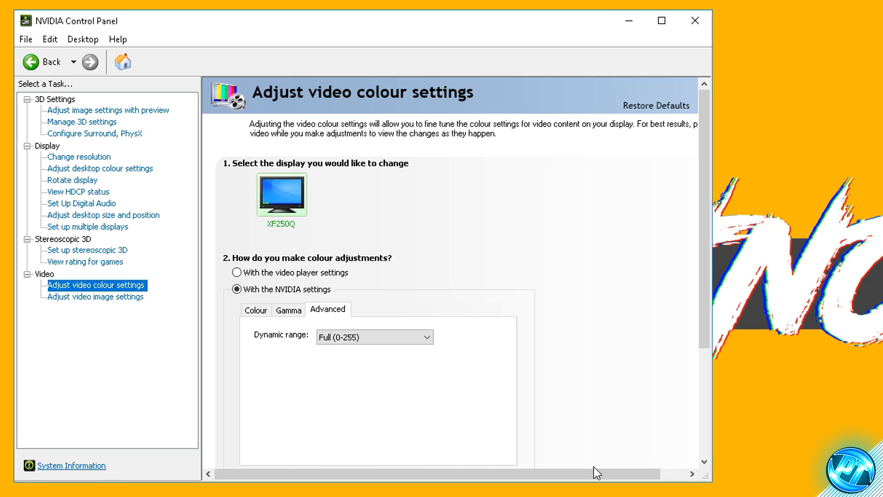
pyautogui.click(93, 296)
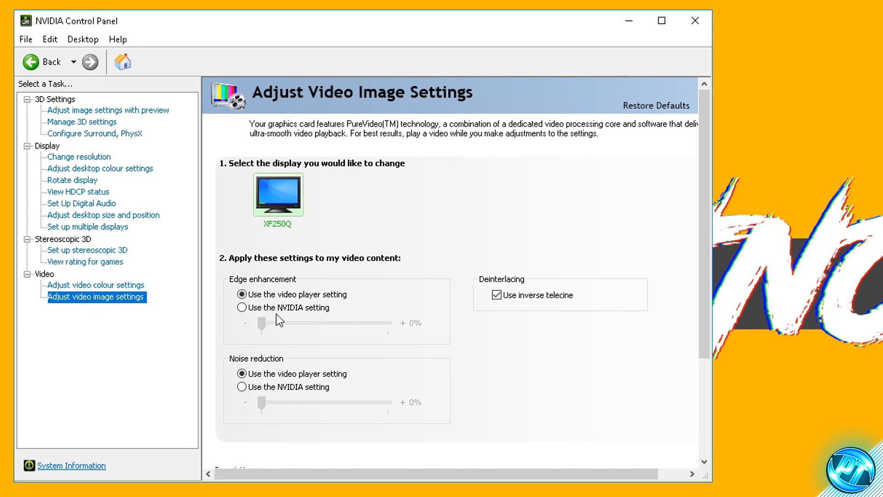
pyautogui.moveTo(365, 326)
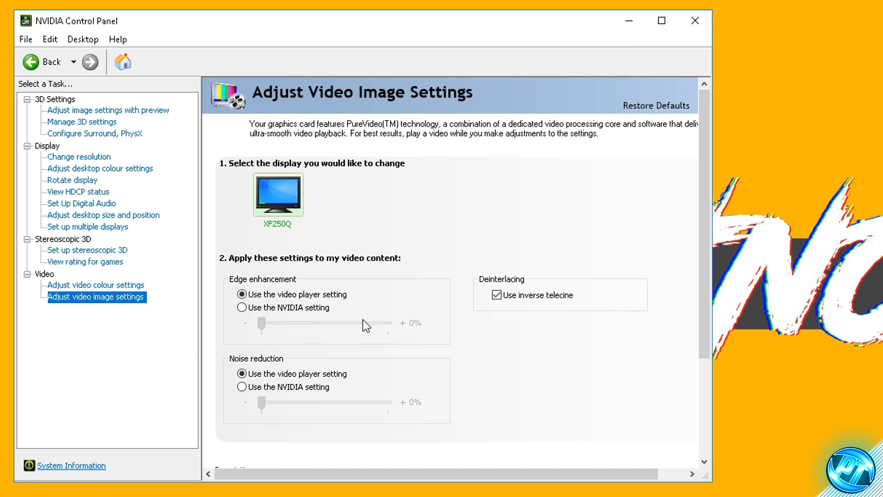
pyautogui.moveTo(284, 335)
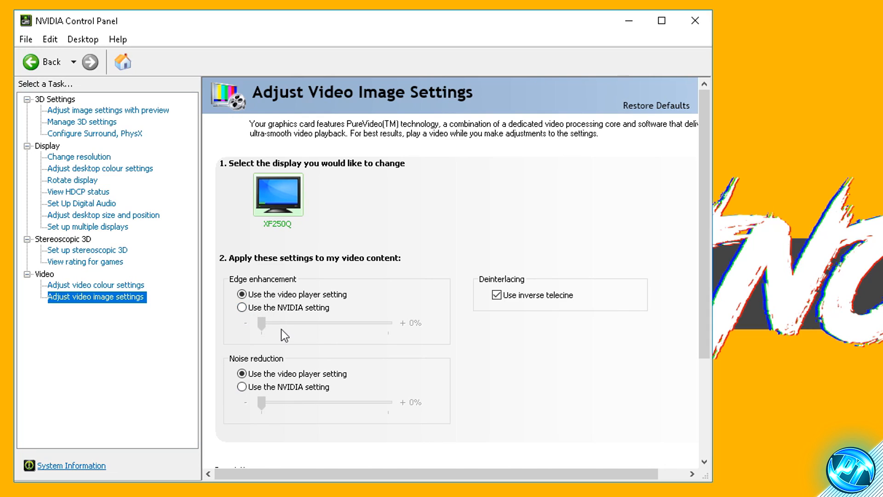
pyautogui.moveTo(305, 326)
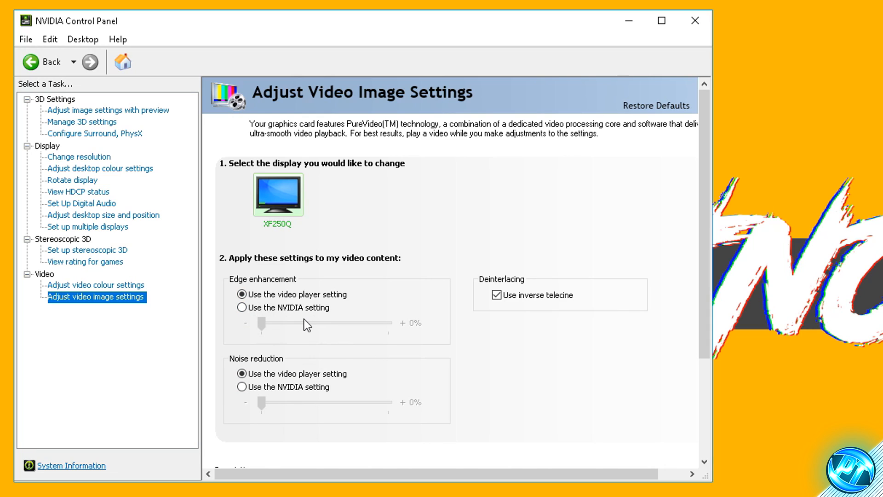